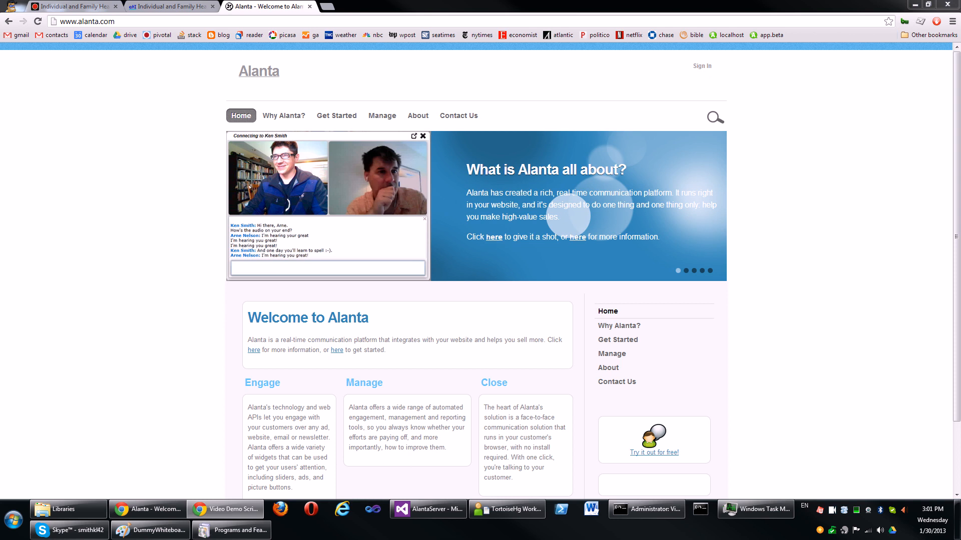
# - Switch to the eHealthInsurance quote page showing the Ken Smith agent widget
pyautogui.click(170, 6)
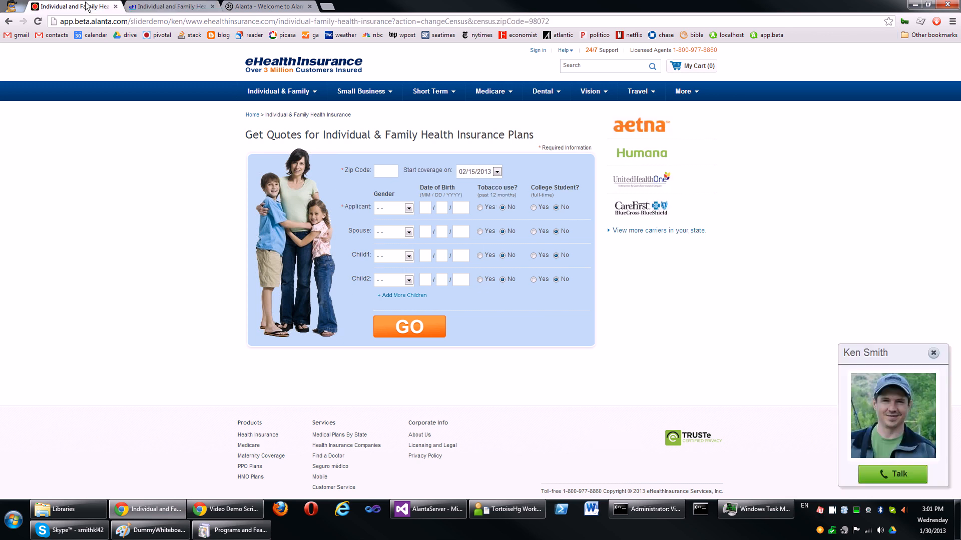
pyautogui.moveTo(881, 413)
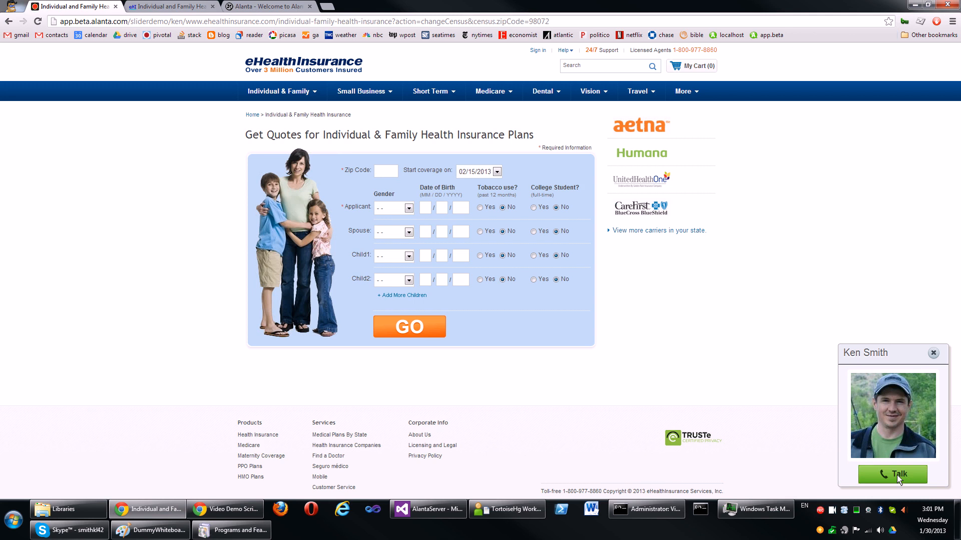
pyautogui.click(891, 474)
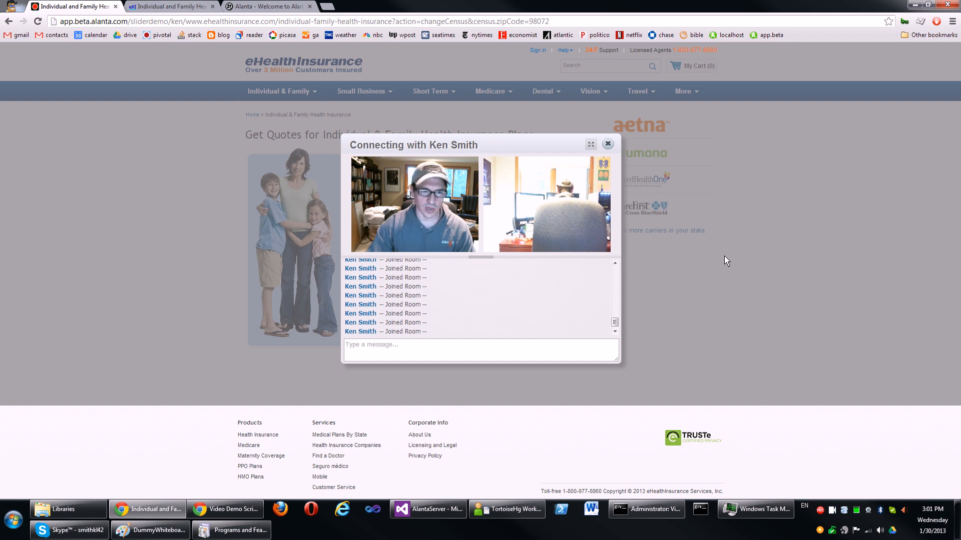
# - Expand the call to the full room, then view Documents, Whiteboards and More tabs
pyautogui.click(590, 145)
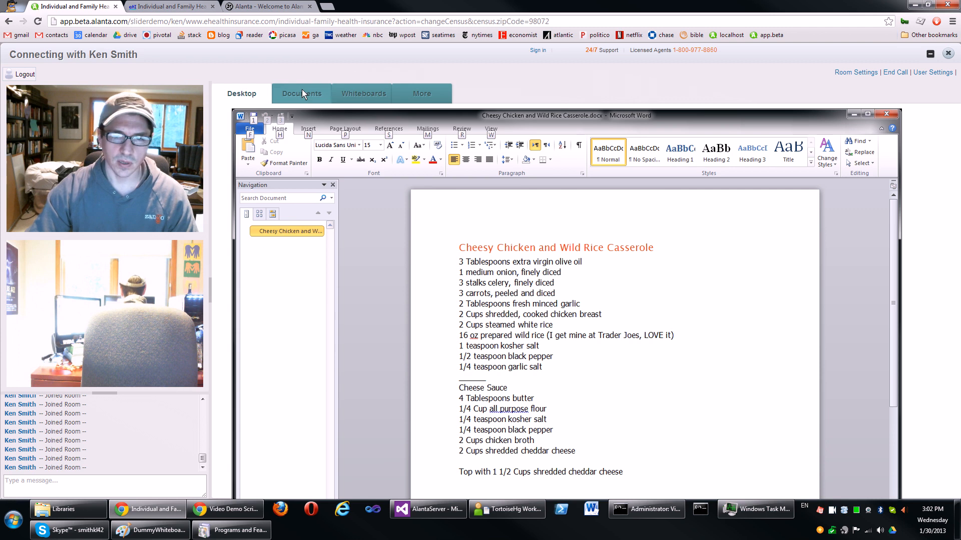
pyautogui.click(301, 93)
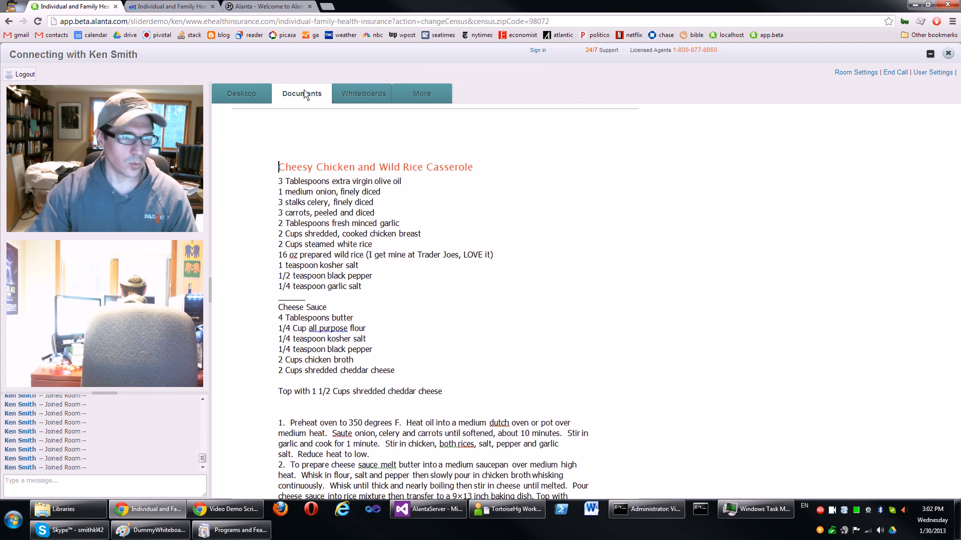
pyautogui.click(363, 93)
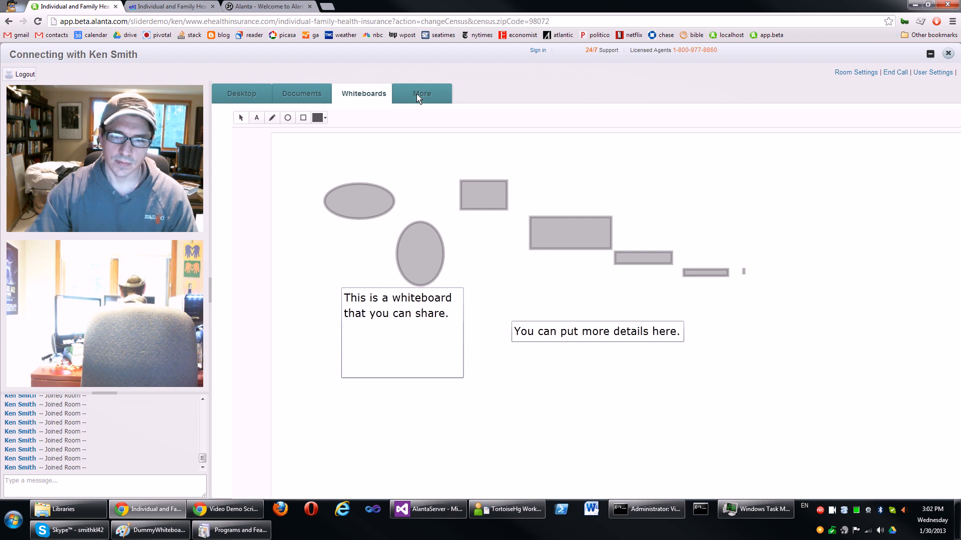
pyautogui.click(421, 93)
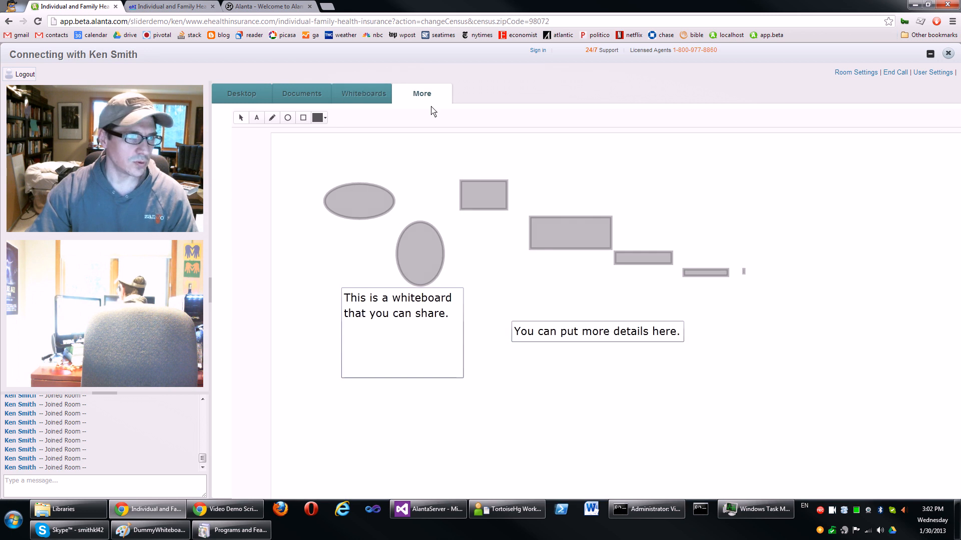